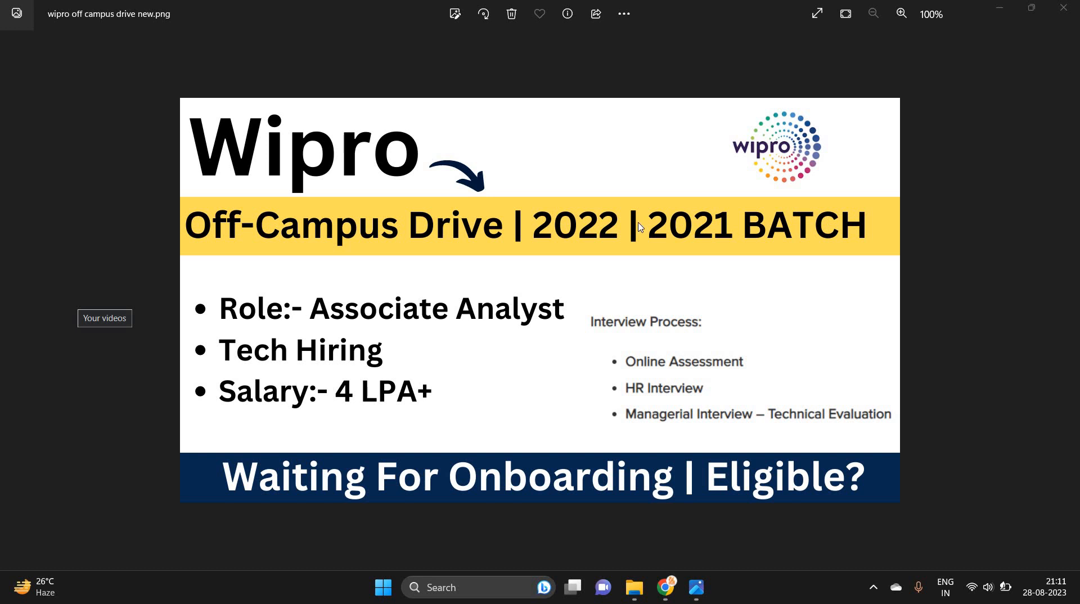
mouse_move(841, 231)
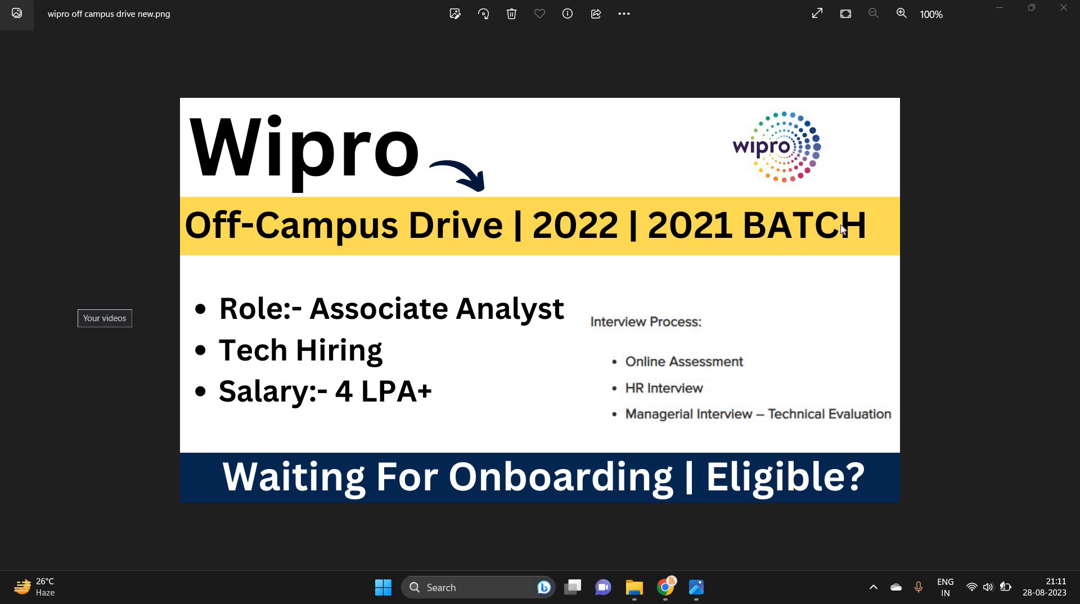
mouse_move(711, 452)
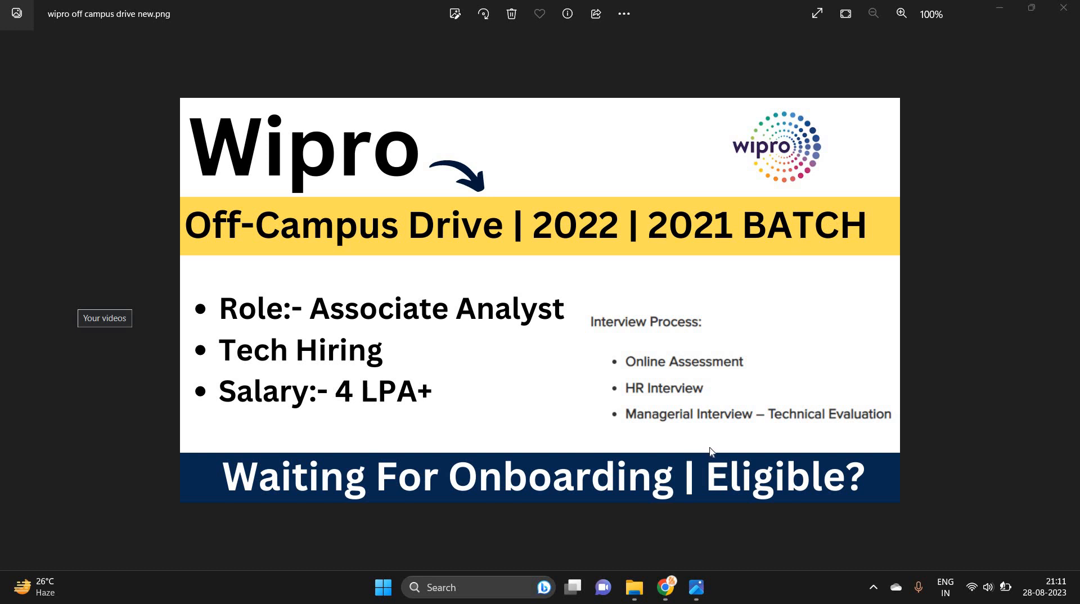
mouse_move(719, 599)
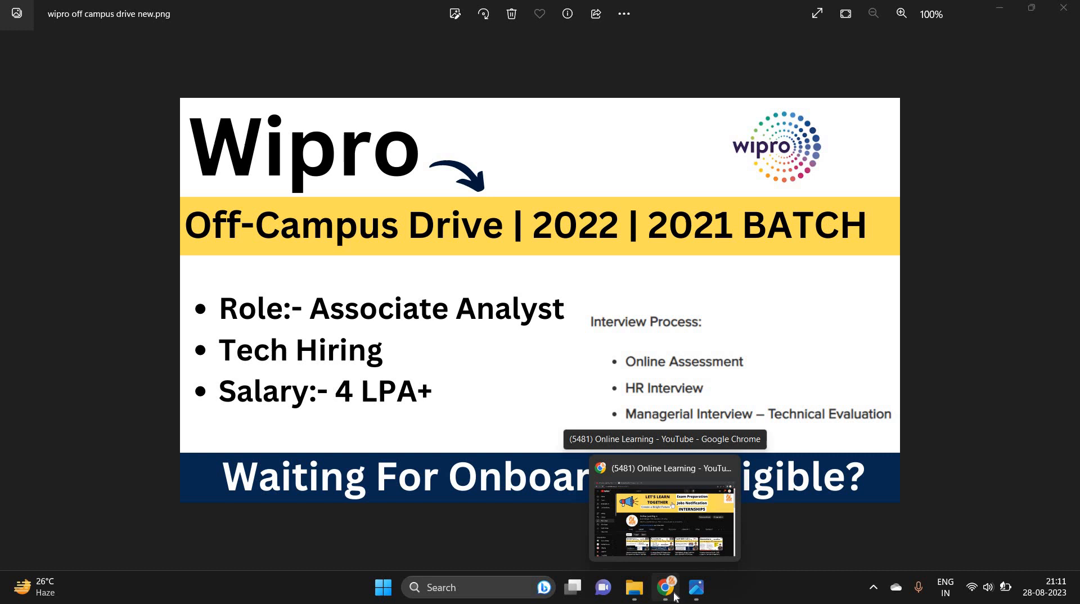
Step: Bring the Chrome window with the Online Learning YouTube channel to the front
click(664, 588)
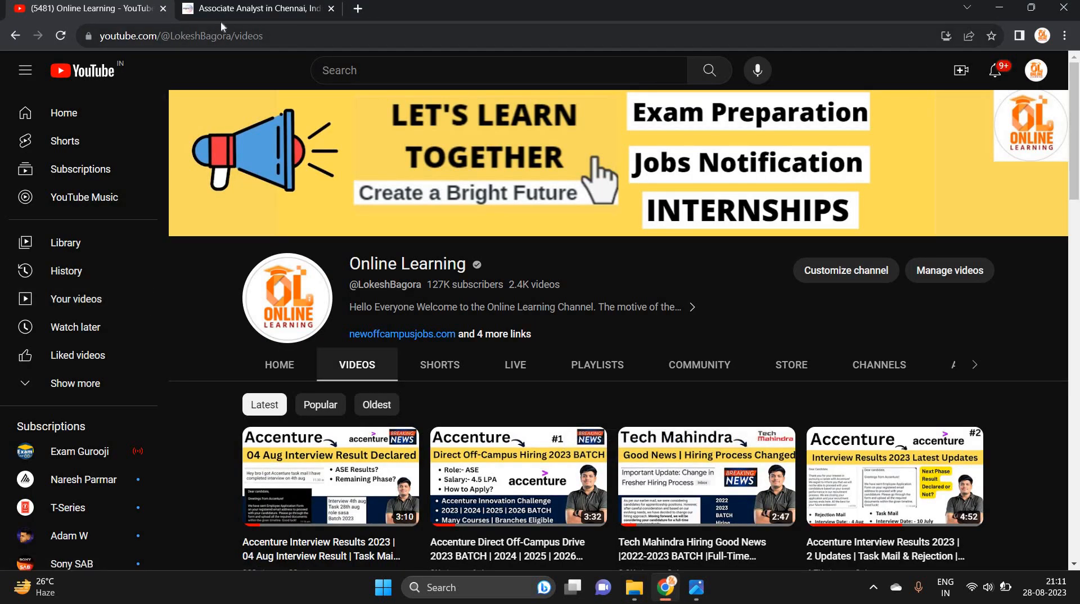
Step: Read the Associate Analyst (Chennai) posting down through qualifications, shift timings and technical skills
click(255, 7)
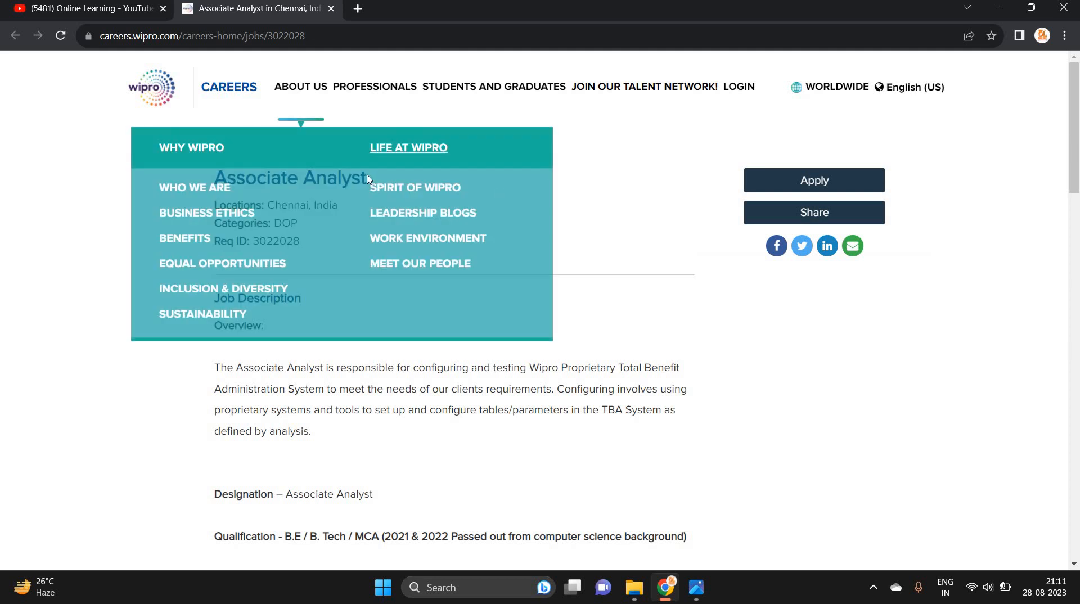
scroll(down, 3)
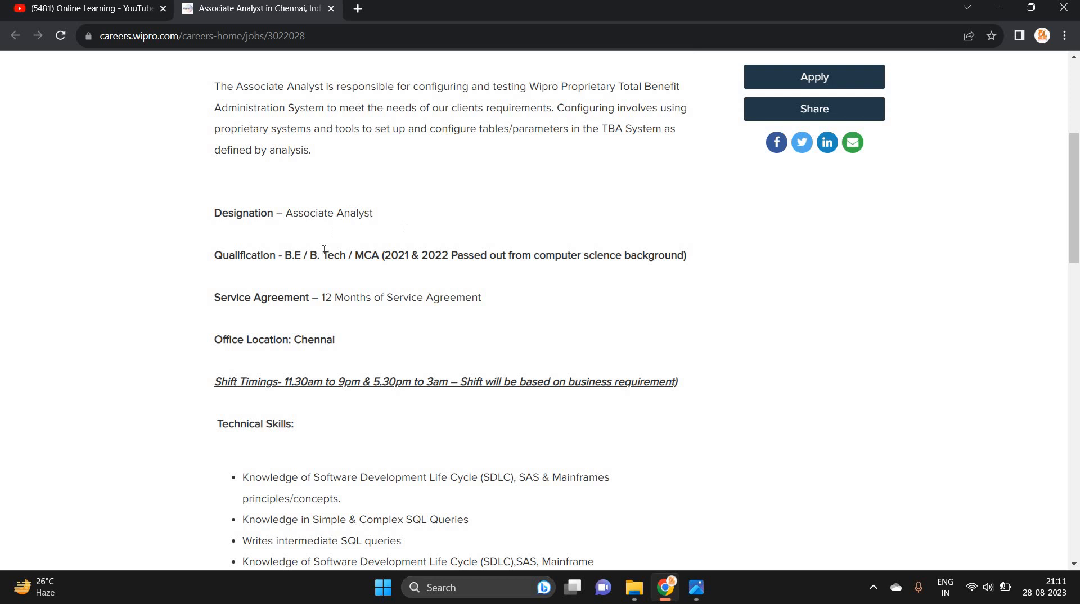
scroll(down, 3)
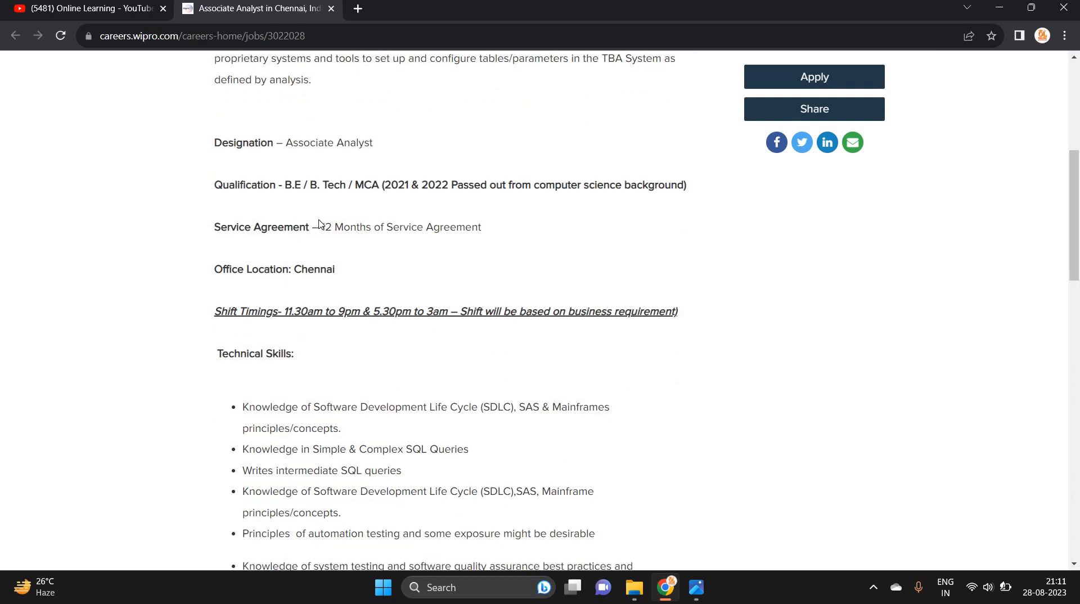
scroll(down, 3)
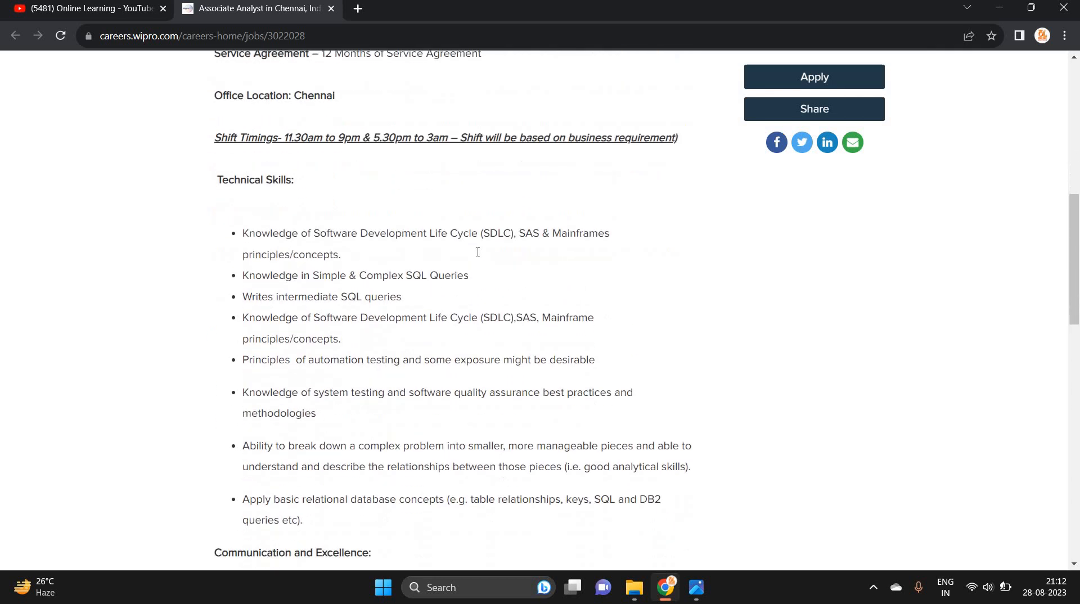
scroll(down, 3)
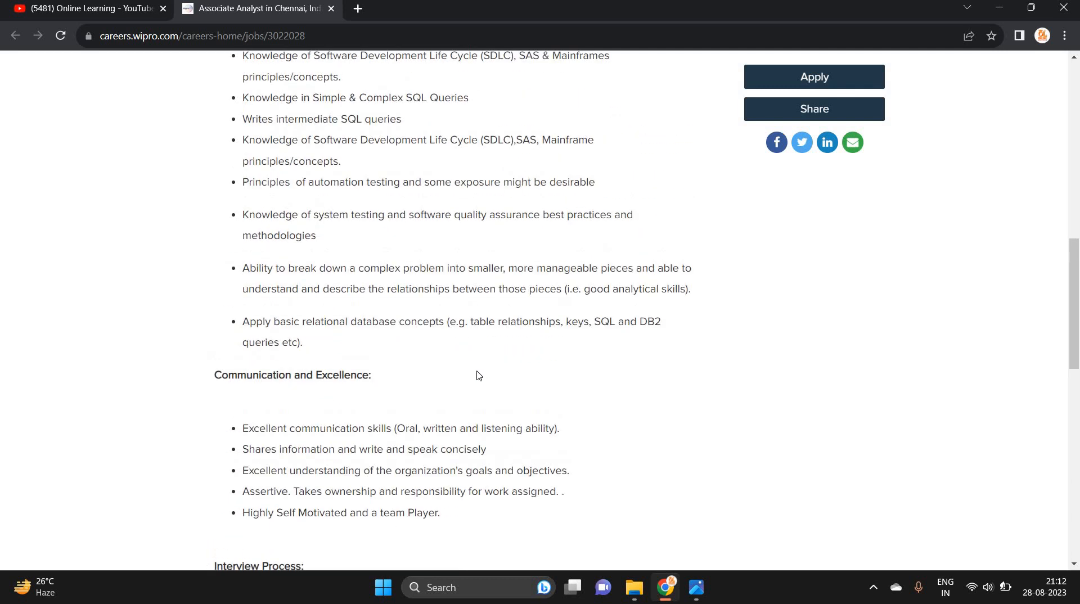
scroll(up, 3)
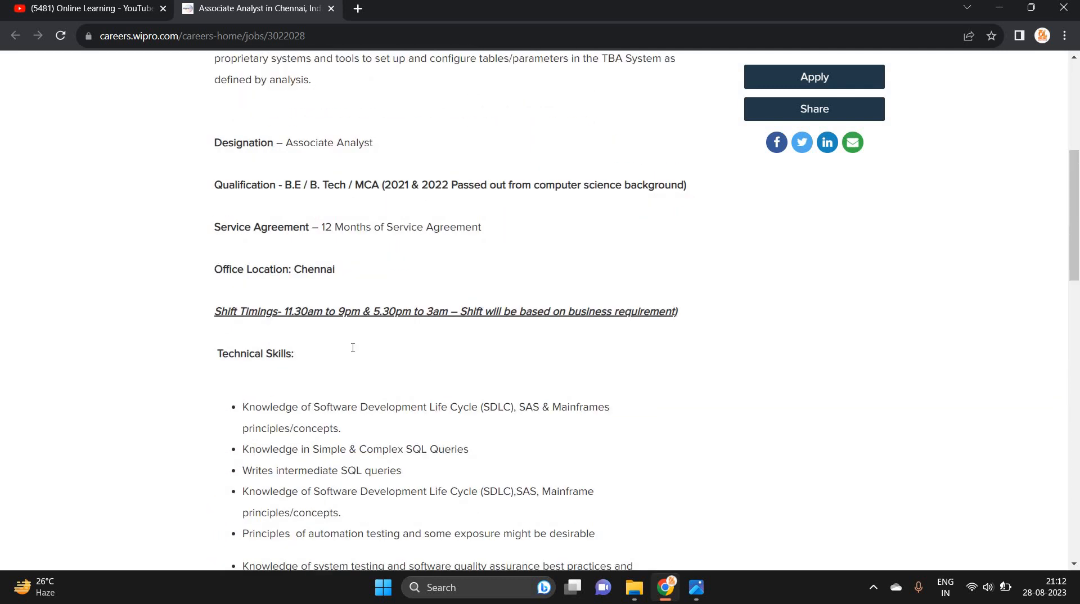
scroll(down, 3)
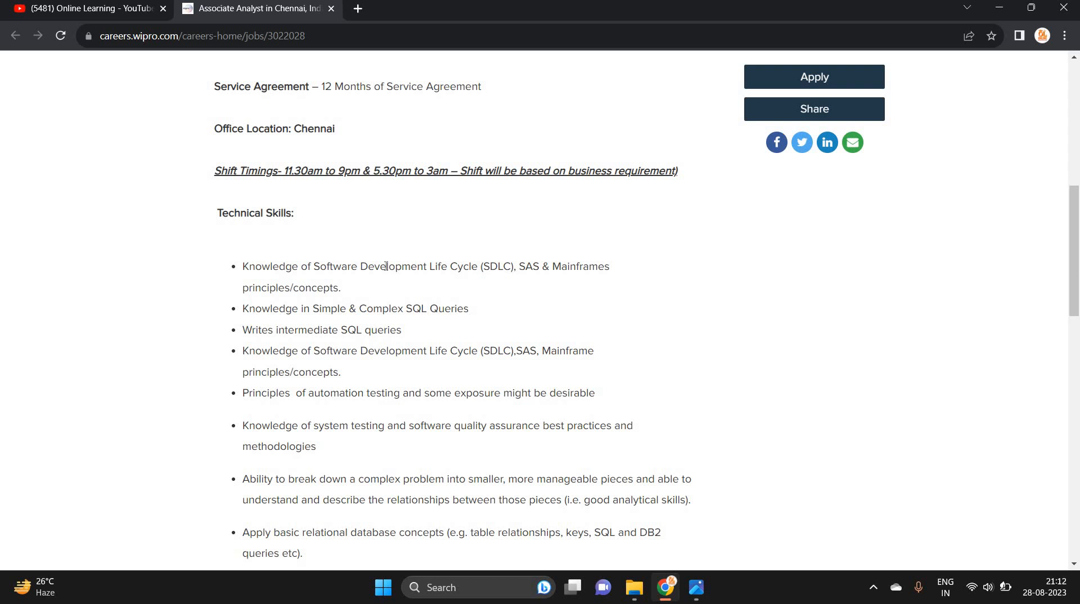
scroll(down, 3)
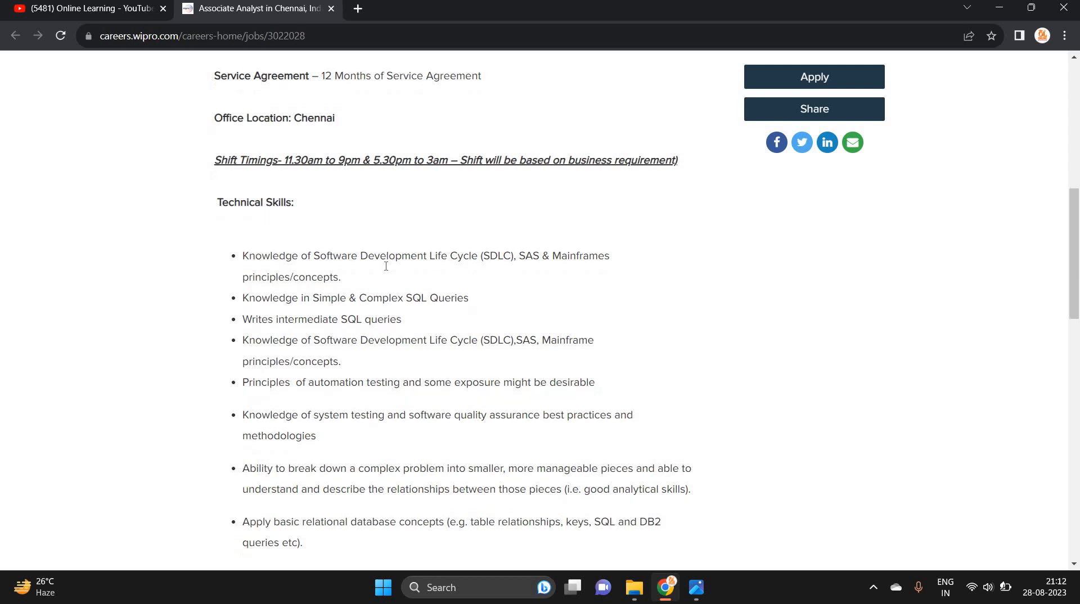
scroll(down, 3)
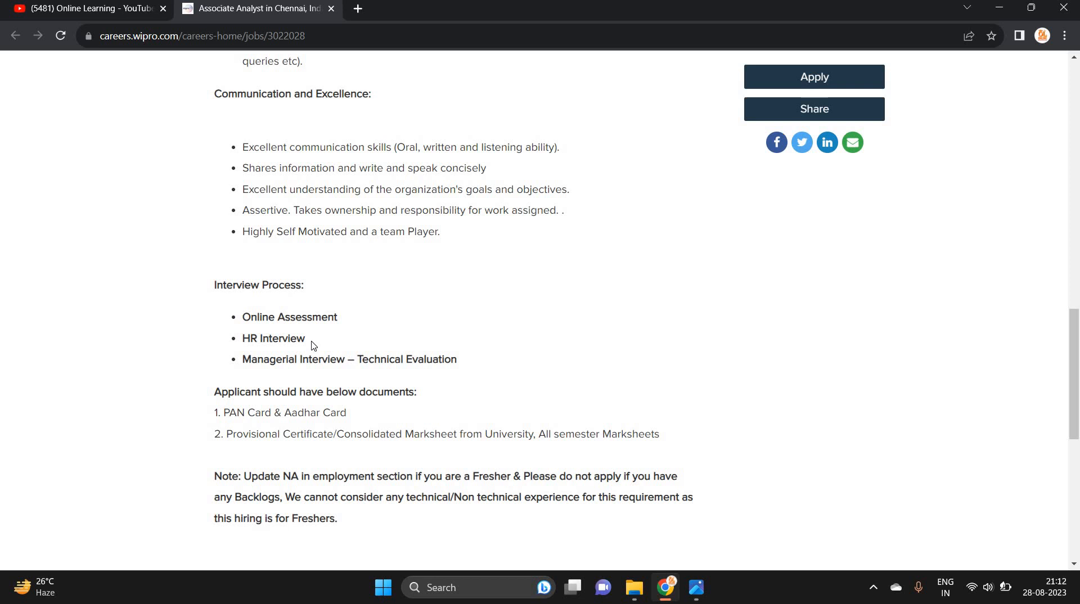
drag(370, 358, 457, 359)
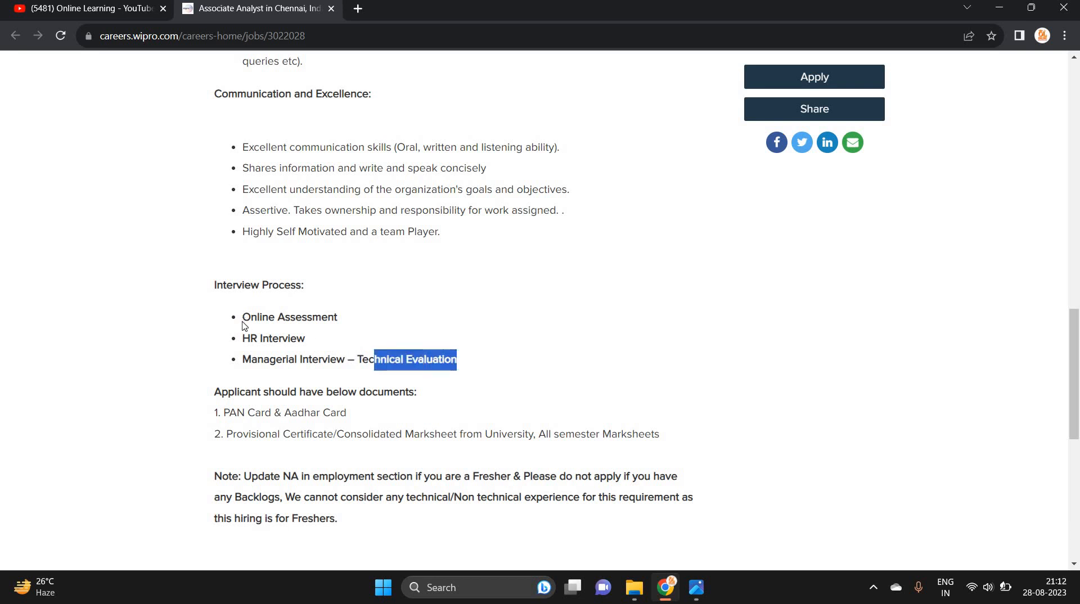
click(462, 386)
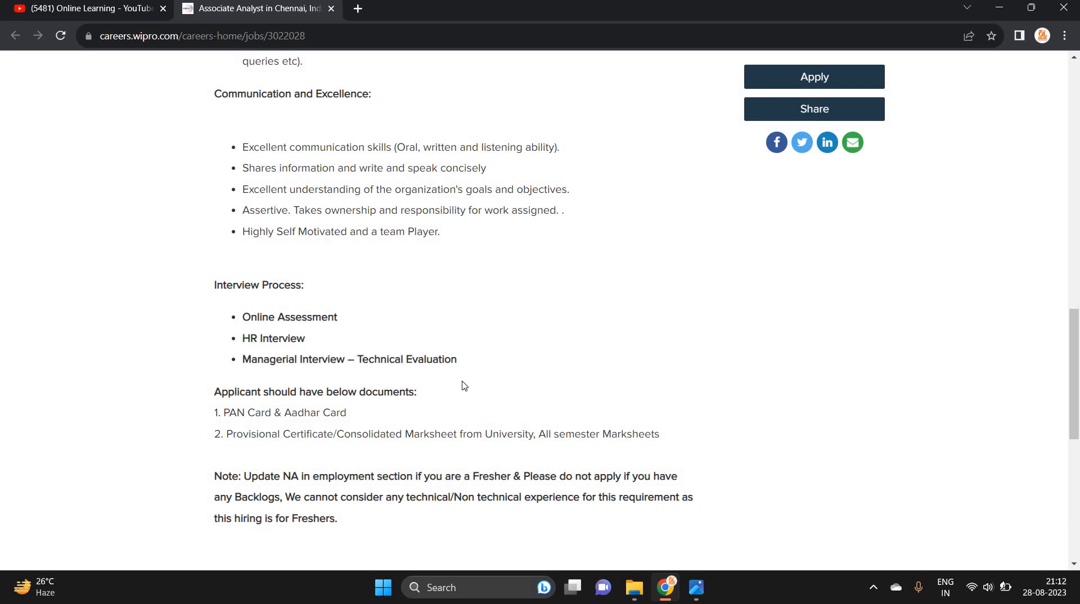
scroll(down, 3)
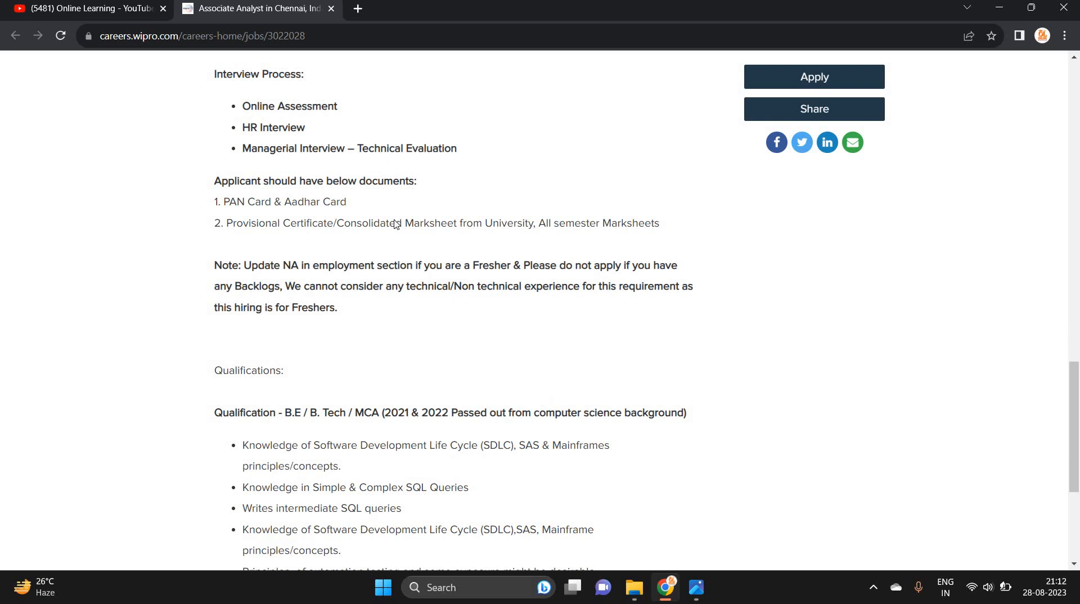
scroll(down, 3)
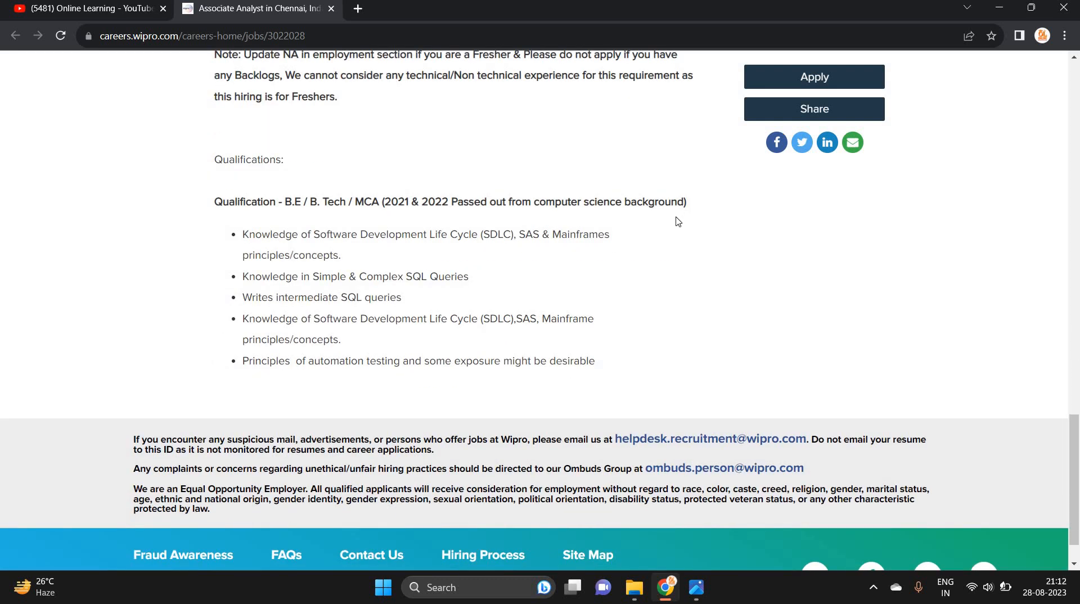
mouse_move(544, 348)
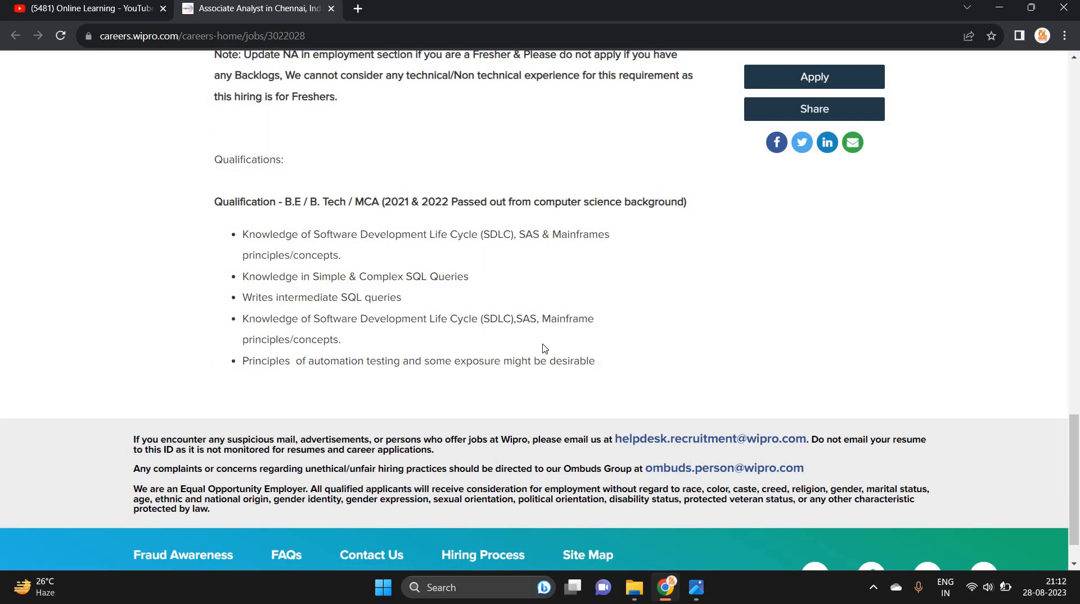
scroll(up, 3)
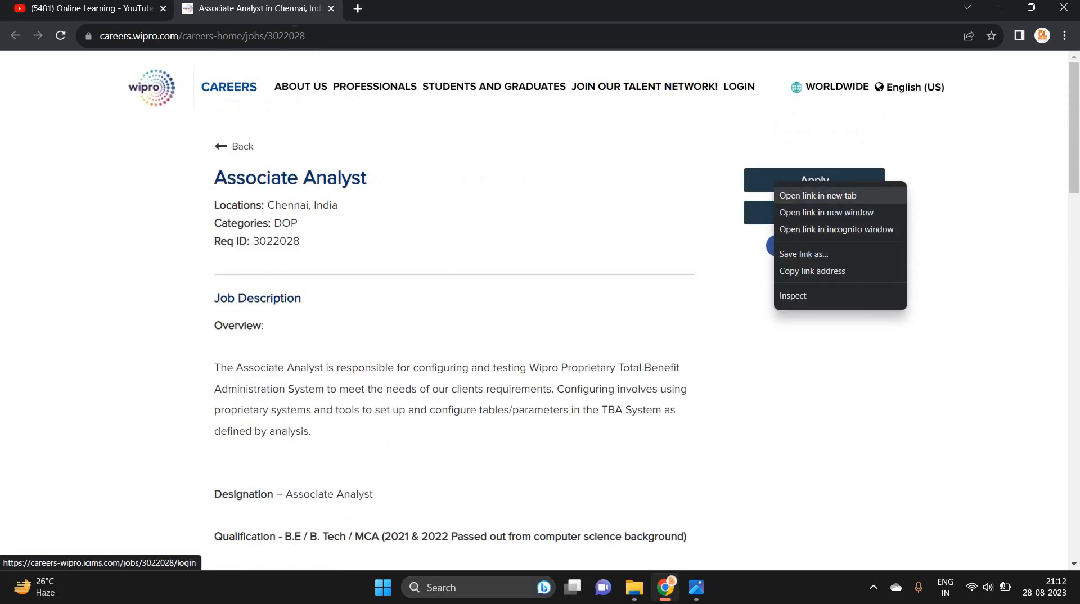
Step: Open the Apply link in a new tab, then return to the Online Learning YouTube channel
click(818, 195)
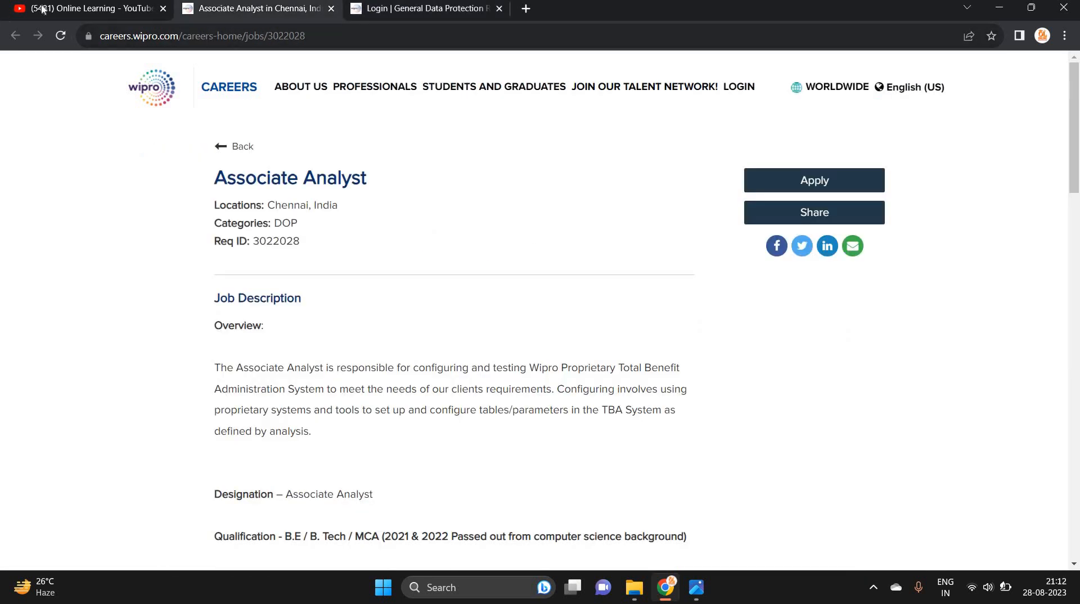
click(90, 8)
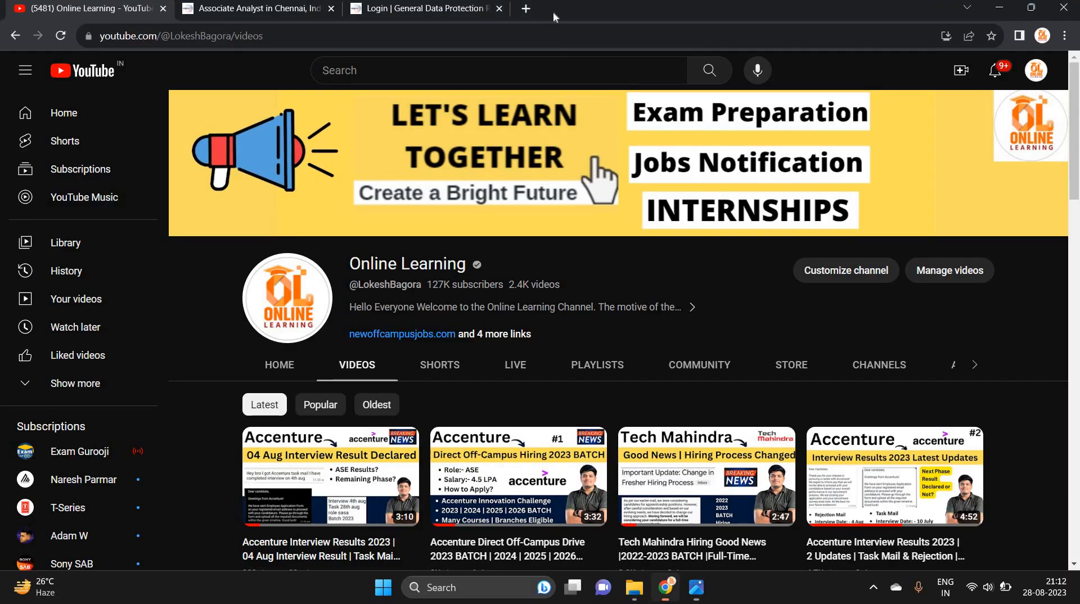
scroll(down, 3)
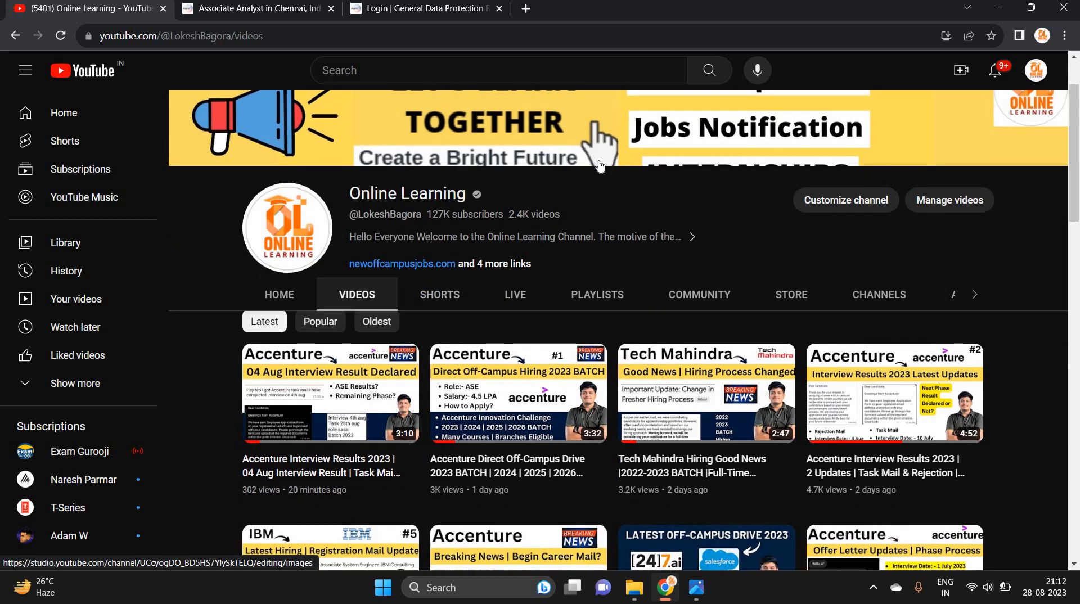